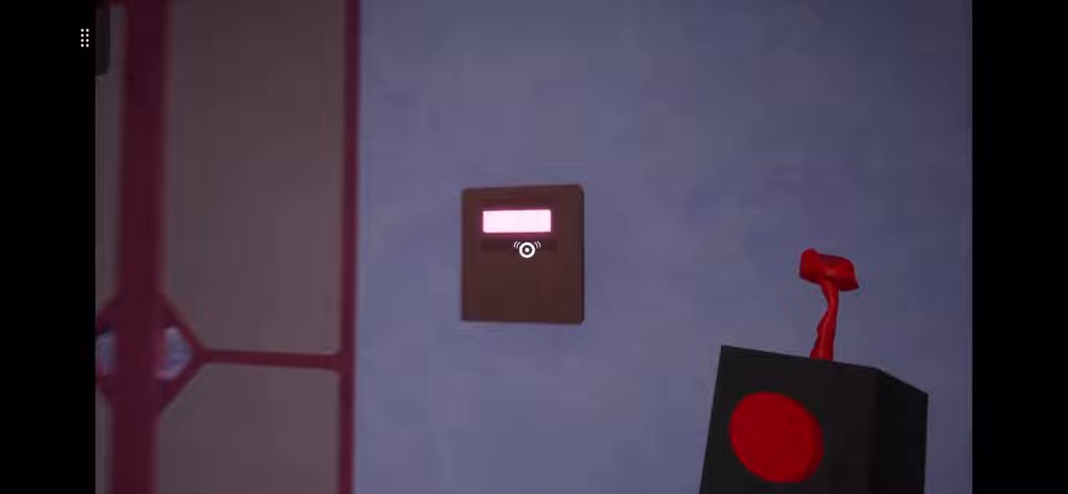
mouse_move(534, 247)
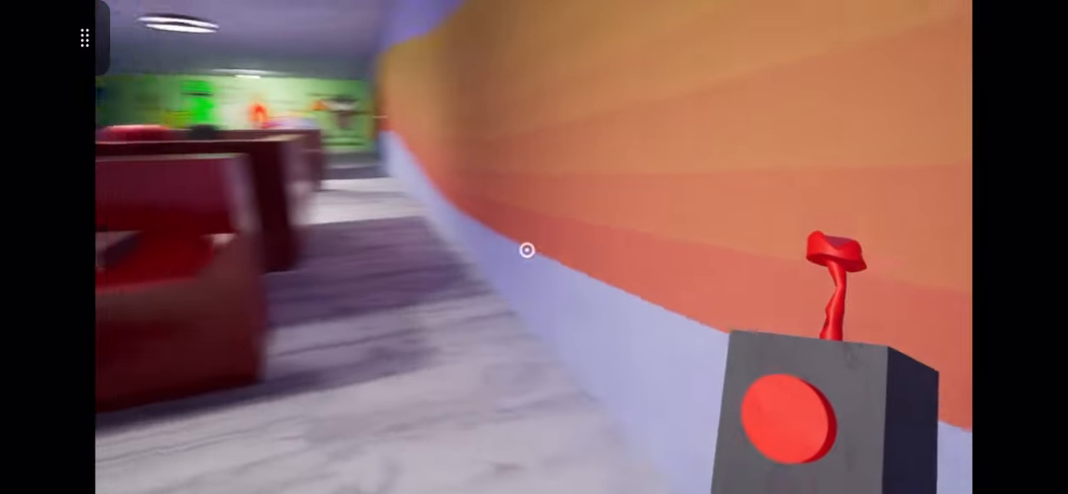
mouse_move(534, 247)
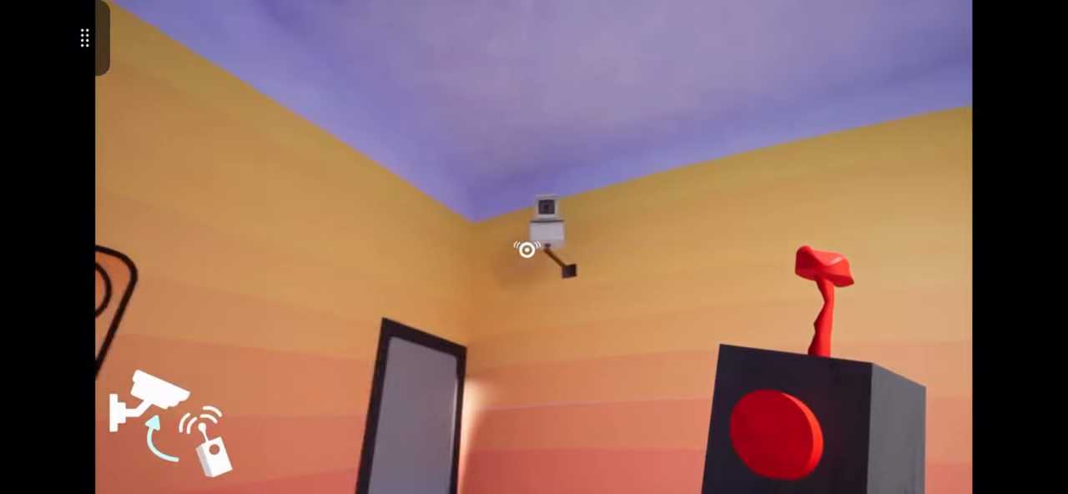
mouse_move(524, 249)
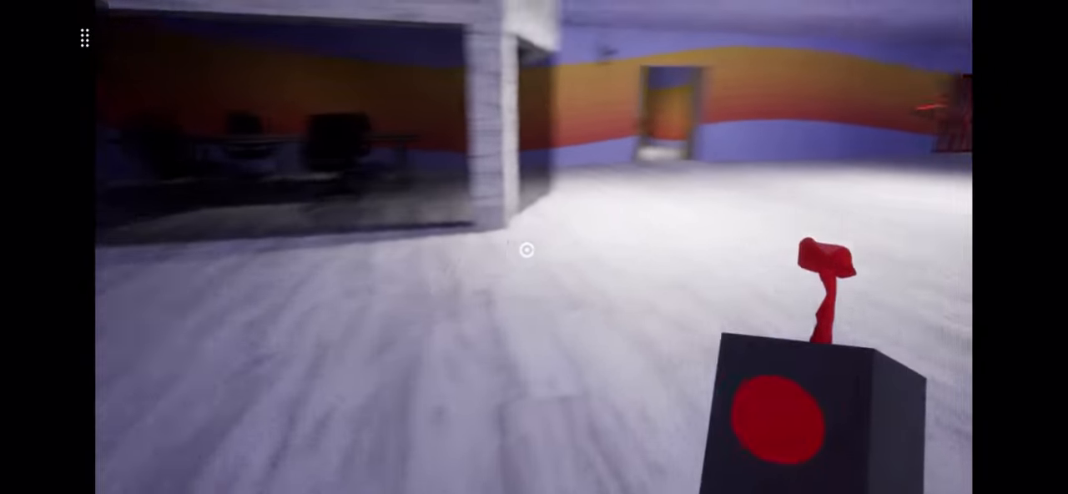
mouse_move(526, 251)
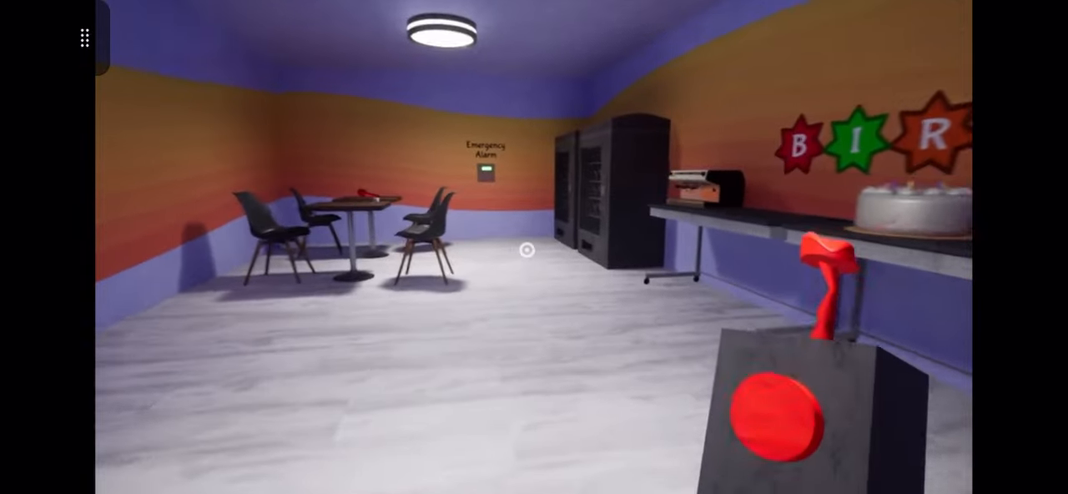
mouse_move(526, 250)
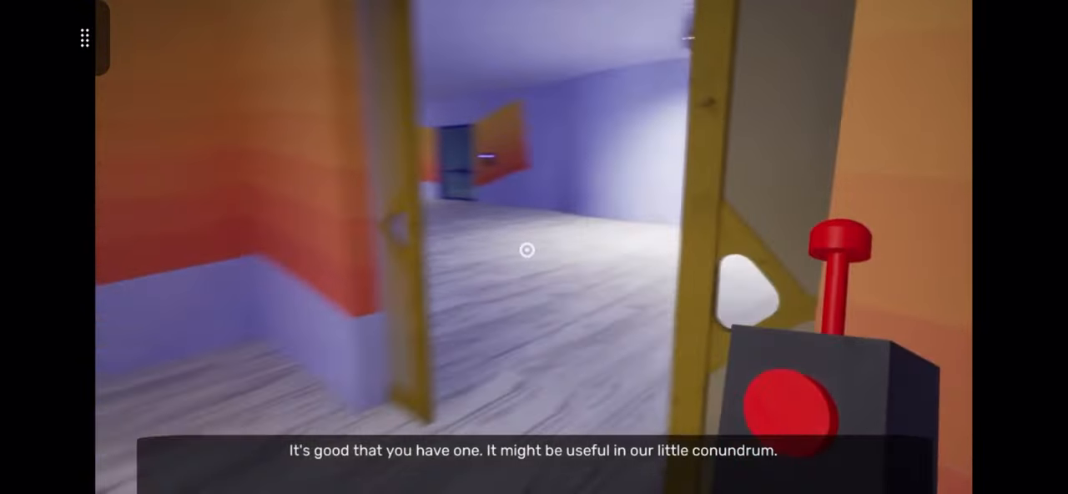
mouse_move(527, 251)
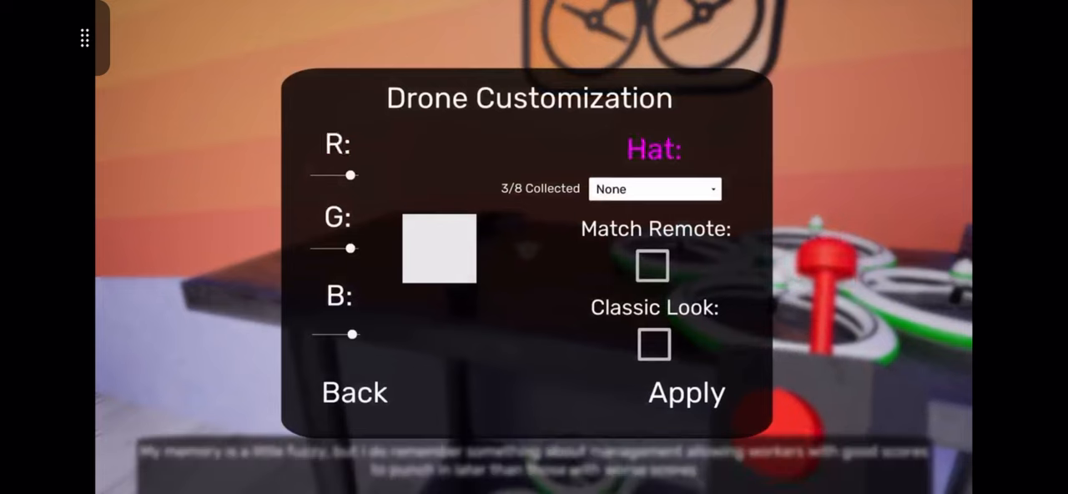
Match the drone's colour to the remote and equip the Cowboy Hat from the hat list
left_click(654, 265)
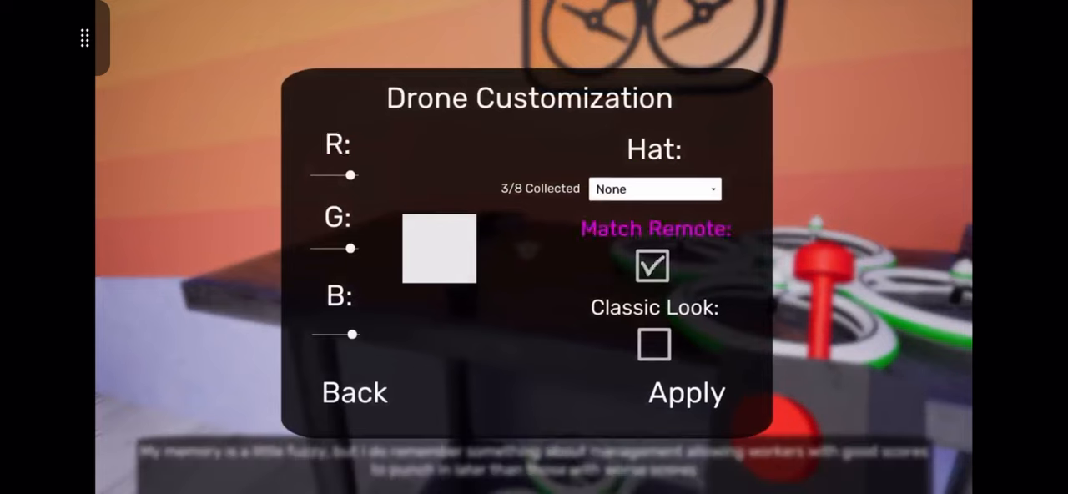
left_click(654, 188)
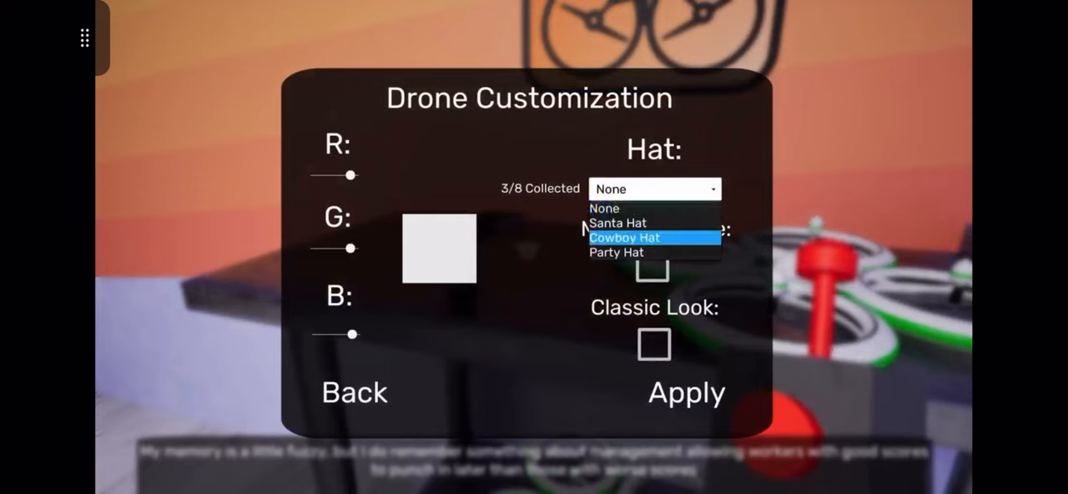
left_click(624, 237)
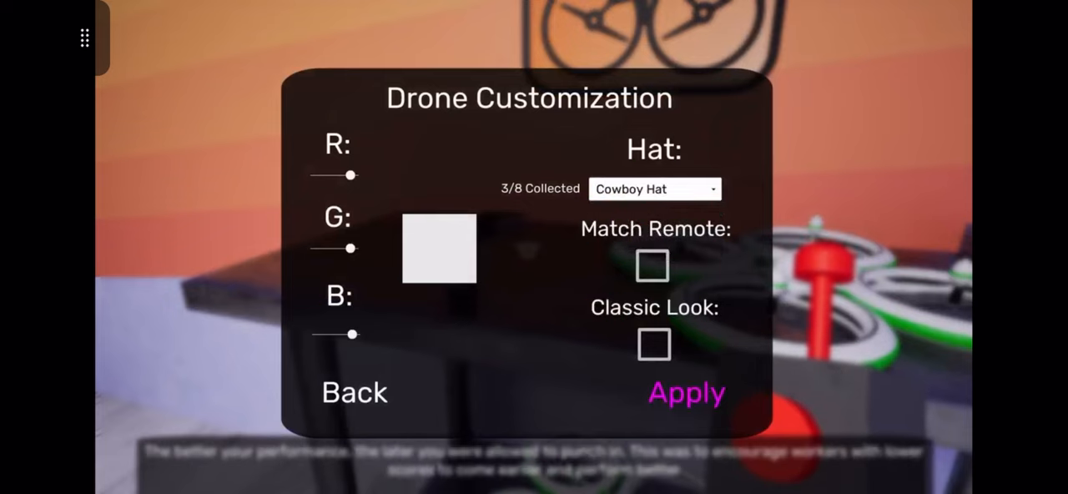
mouse_move(354, 392)
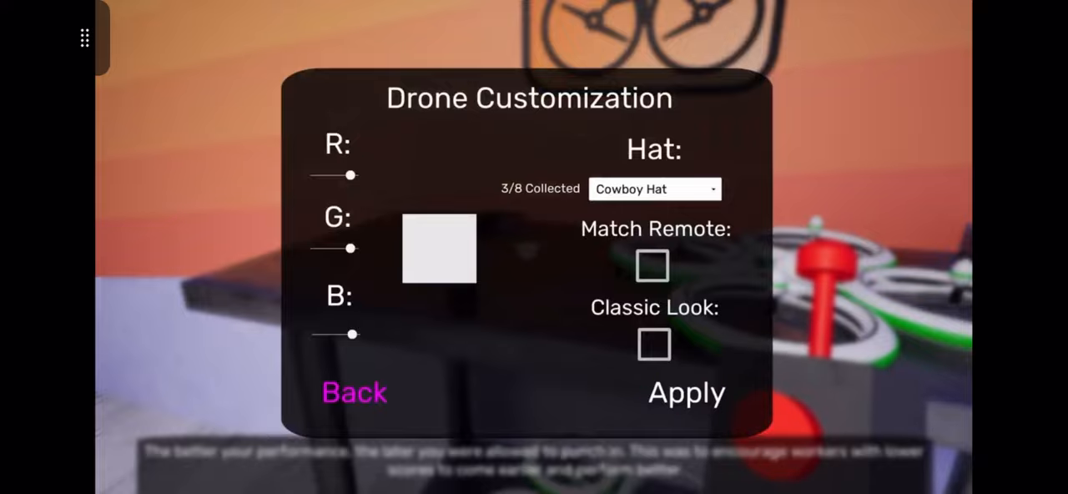
left_click(354, 392)
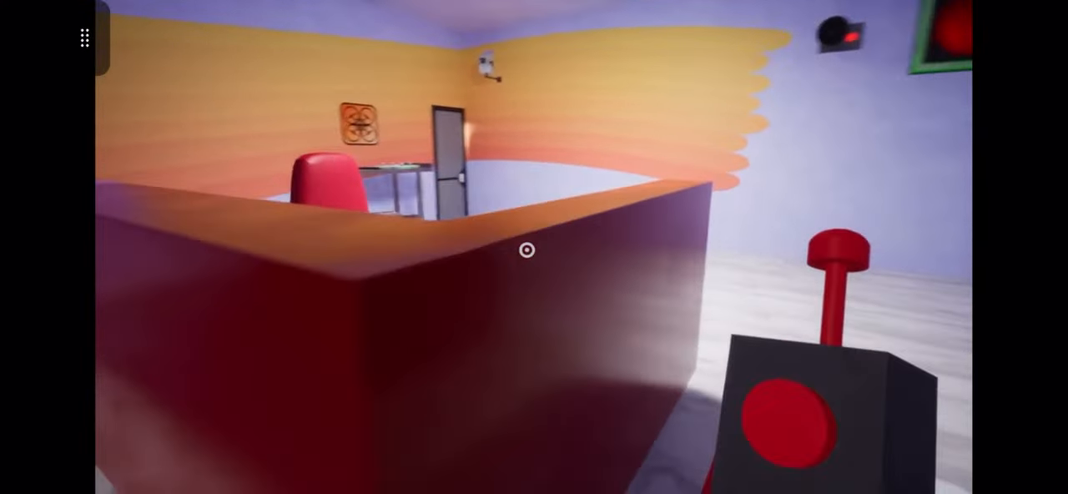
mouse_move(534, 247)
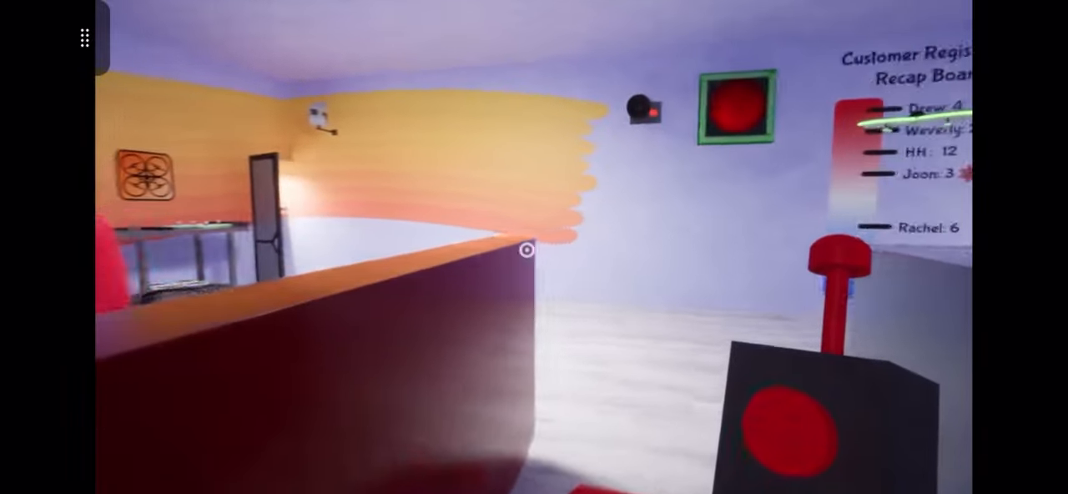
mouse_move(534, 247)
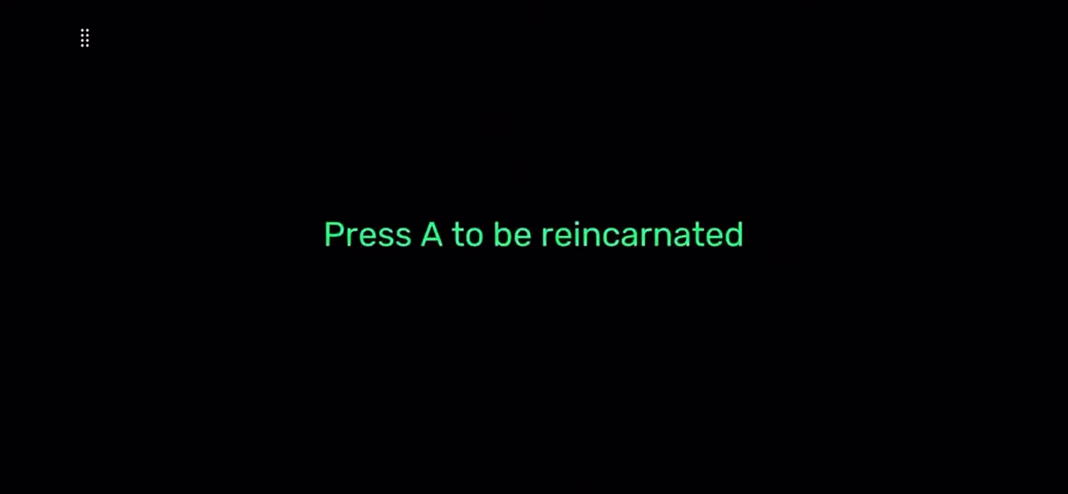
Reincarnate from the death screen and resume with the drone controller
key("a")
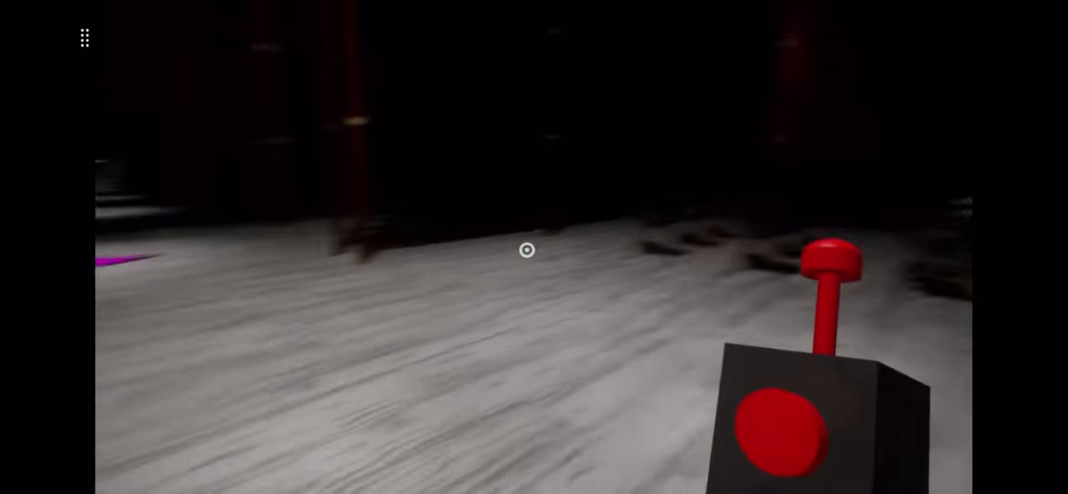